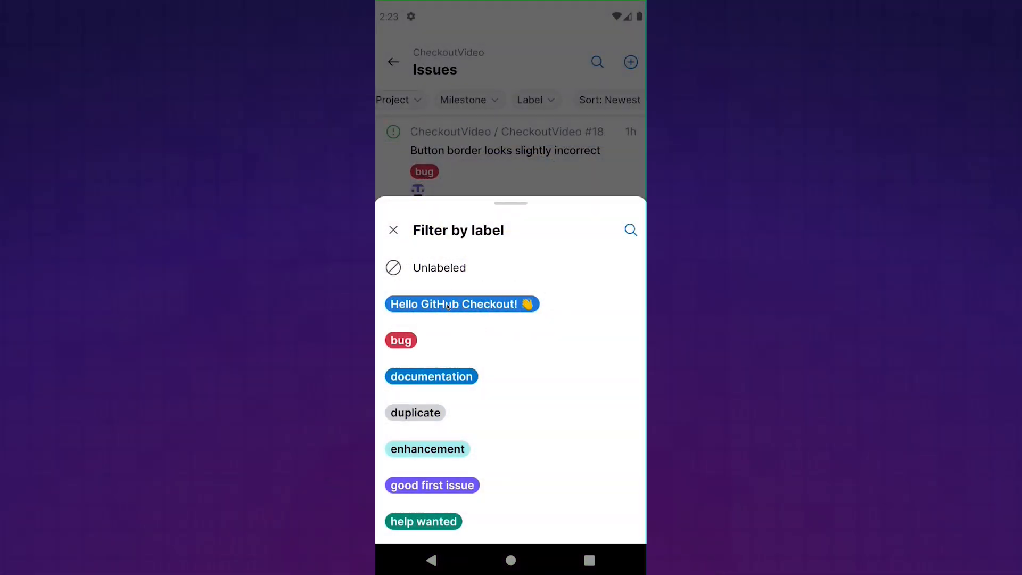
# Filter the CheckoutVideo issues to the bug and important labels, leaving issue #17.
pyautogui.click(401, 340)
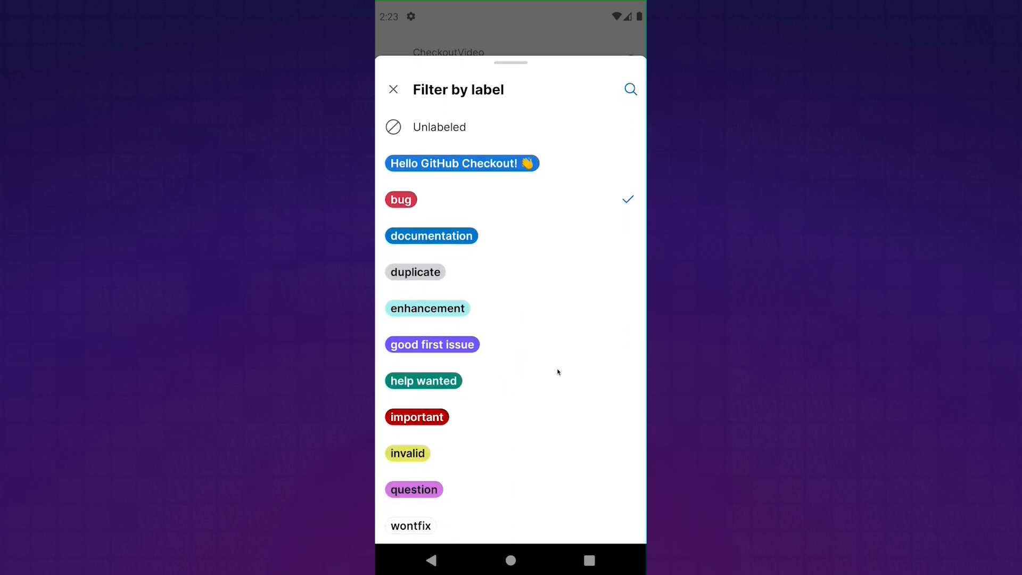
pyautogui.click(416, 417)
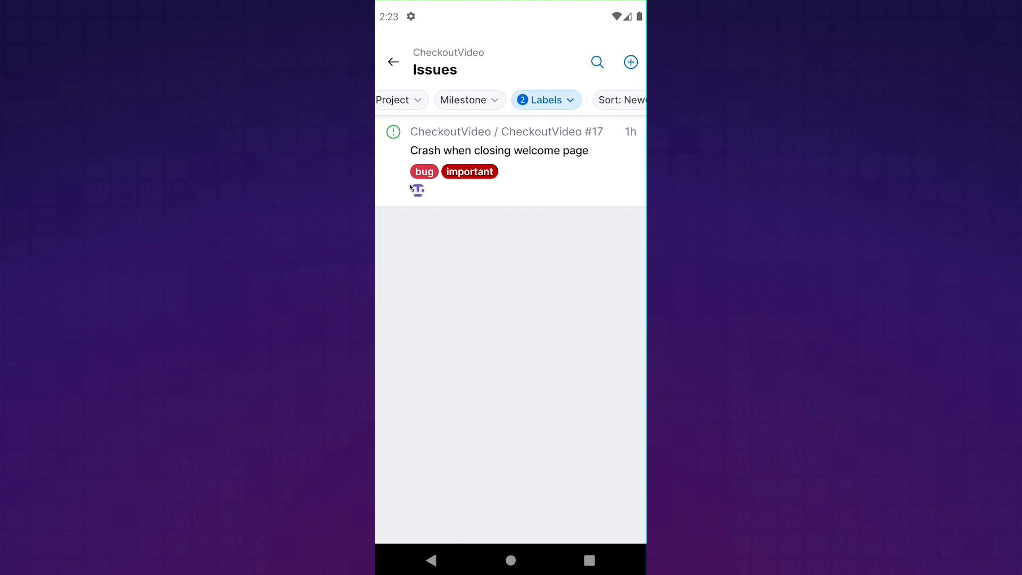
pyautogui.moveTo(528, 109)
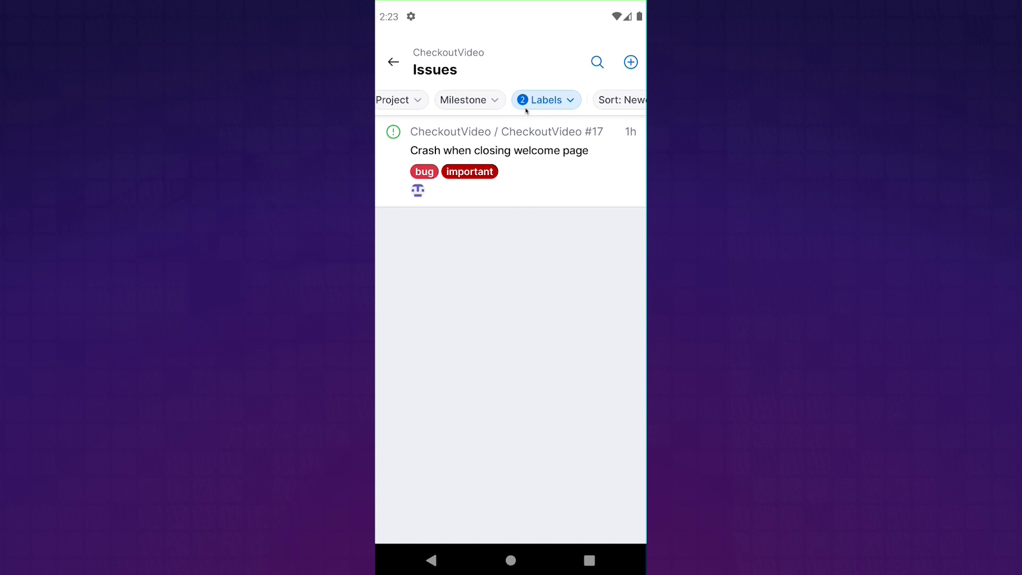
# Clear the Labels filter and sort all issues by most thumbs-up reactions.
pyautogui.click(544, 101)
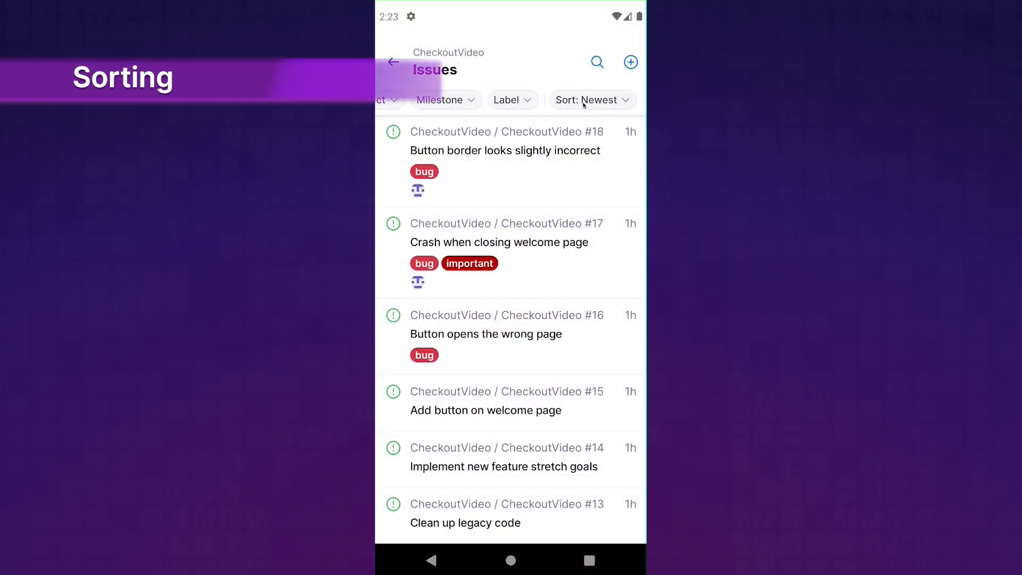
pyautogui.click(589, 100)
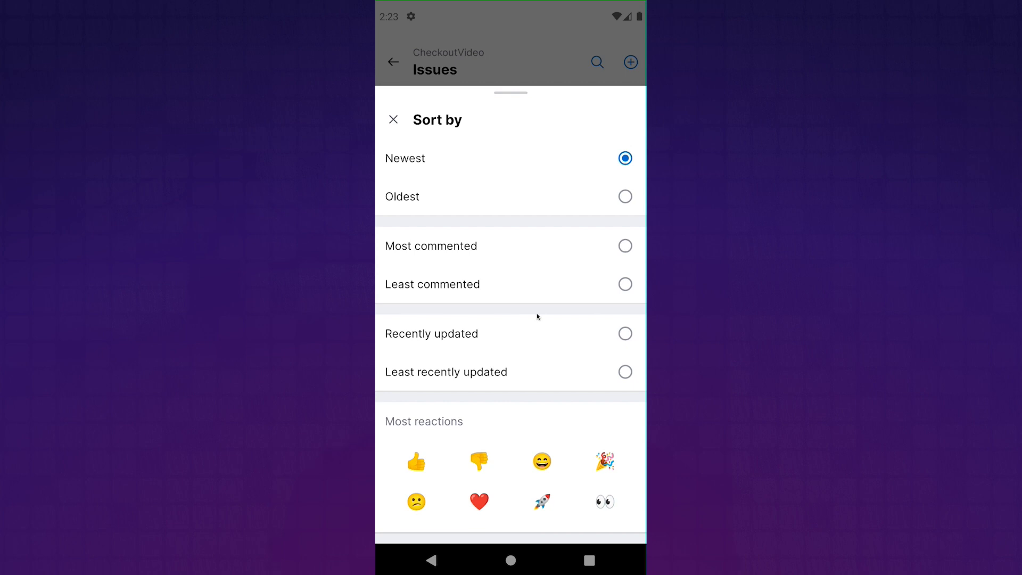
pyautogui.moveTo(451, 402)
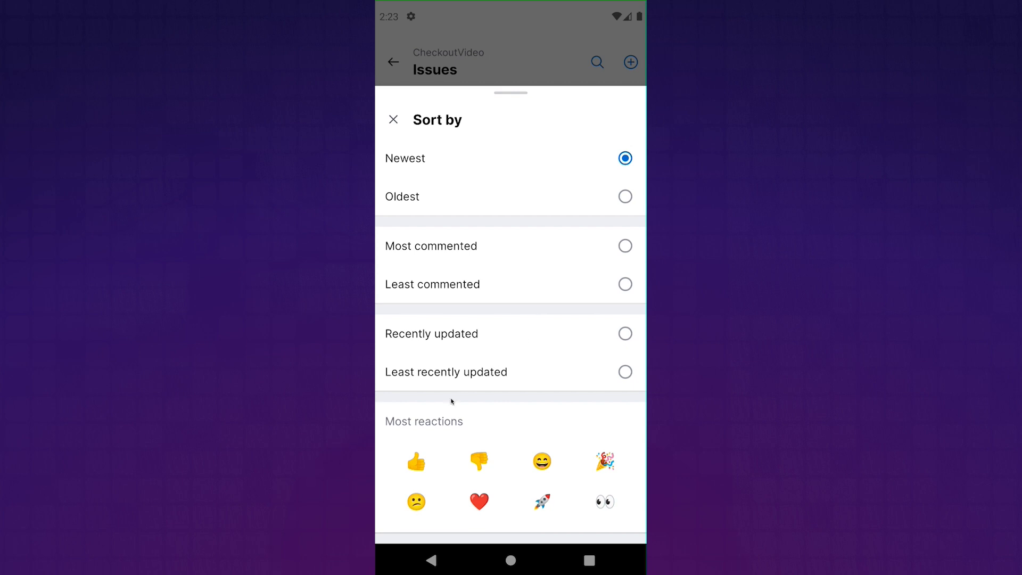
pyautogui.click(416, 461)
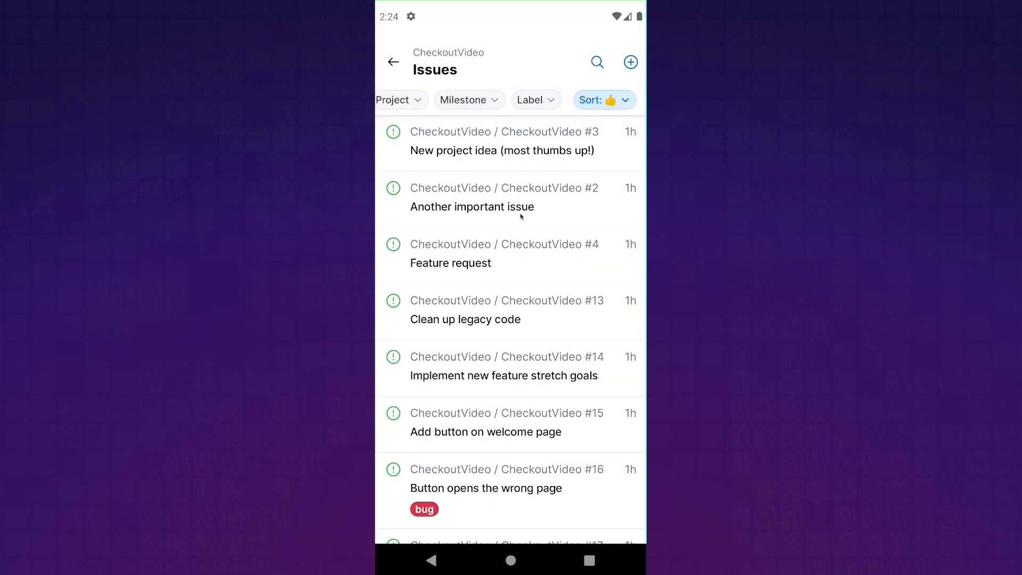
pyautogui.click(603, 100)
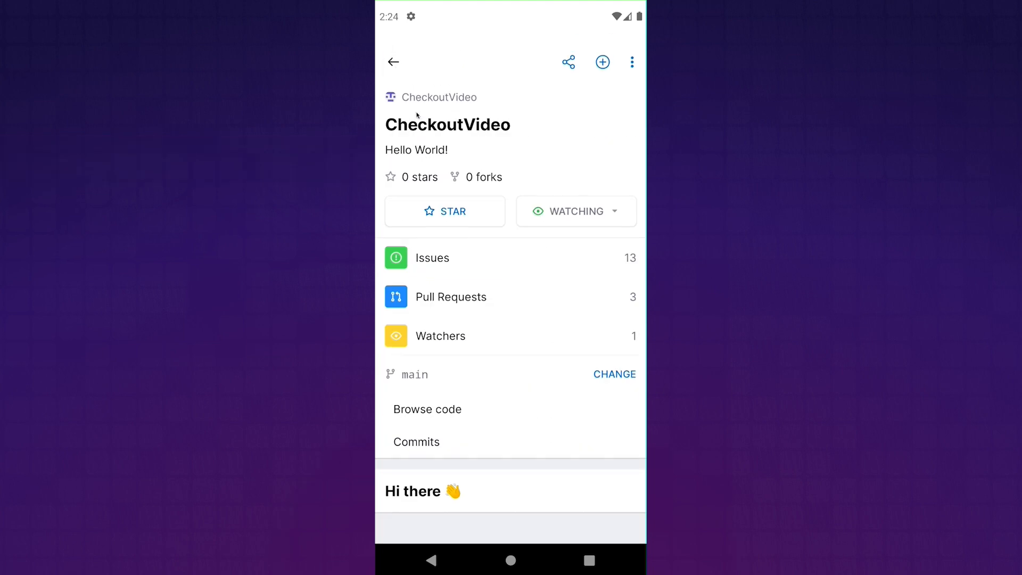
# Navigate back from the issues list to the GitHub Mobile Home screen.
pyautogui.click(450, 297)
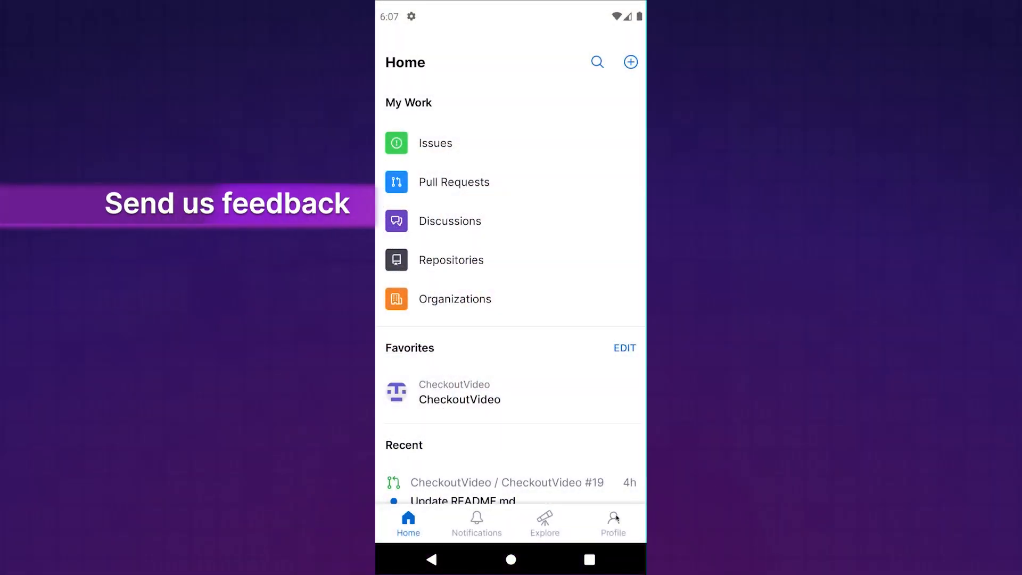
# Reach the Mobile Feedback discussions through Settings' Share Feedback option.
pyautogui.click(411, 16)
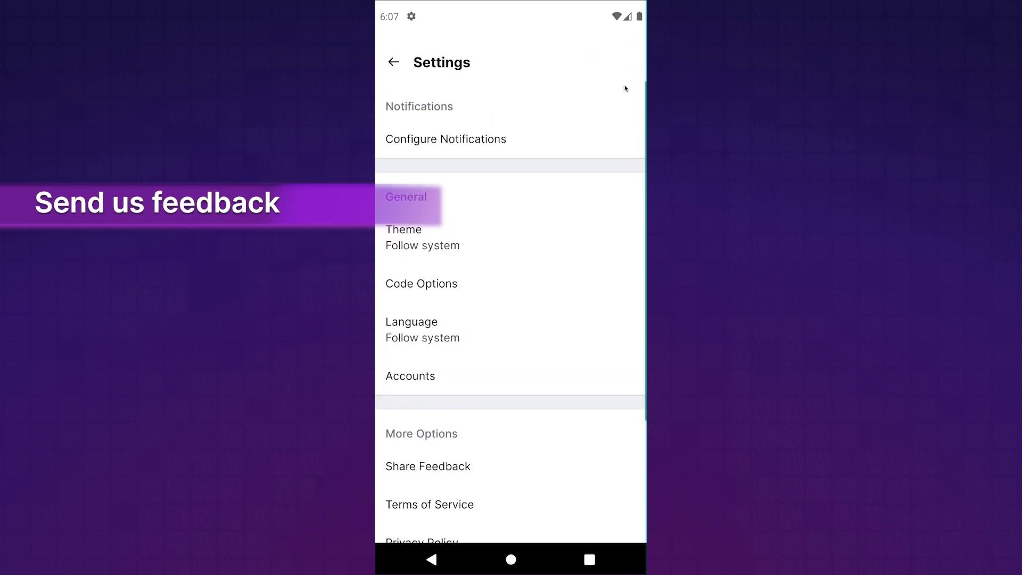
pyautogui.click(428, 466)
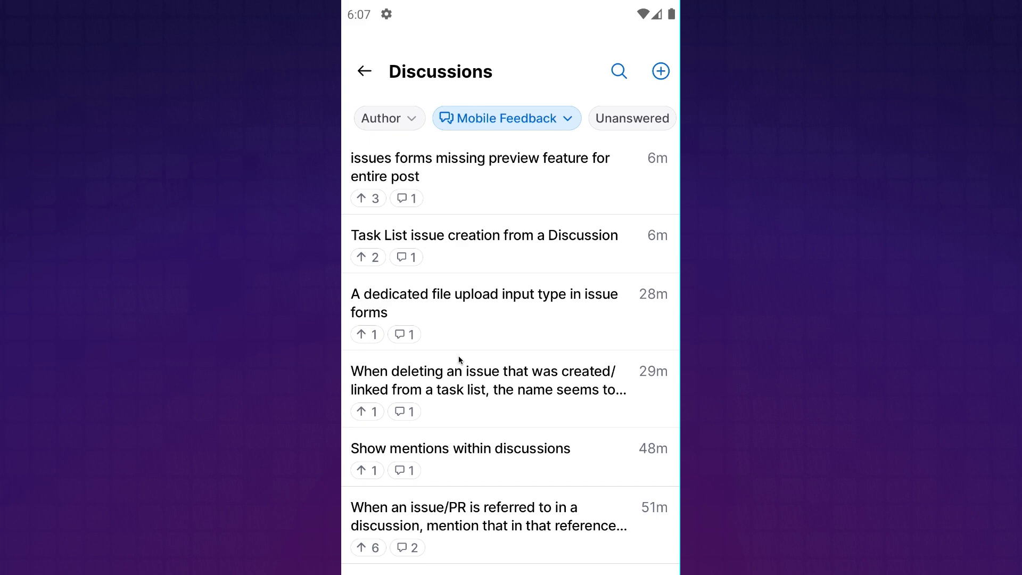
pyautogui.moveTo(560, 139)
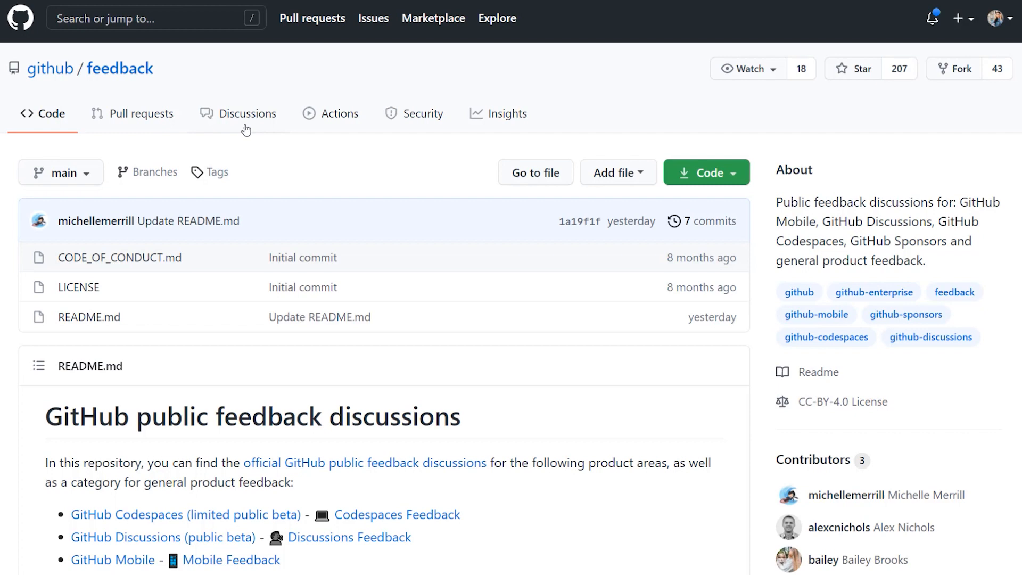
# Filter github/feedback Discussions to Mobile Feedback and start a new discussion.
pyautogui.click(247, 112)
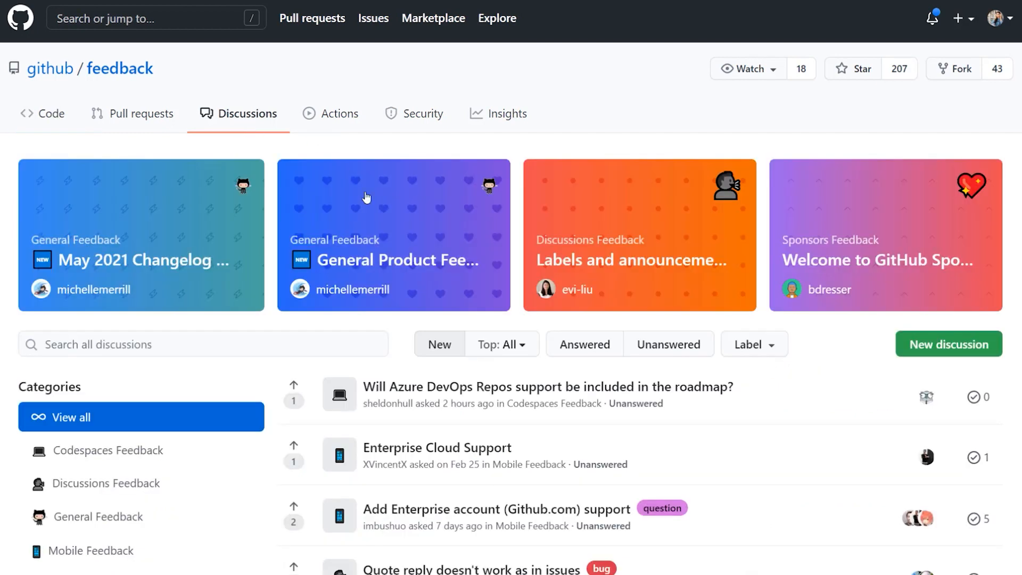
pyautogui.scroll(-3)
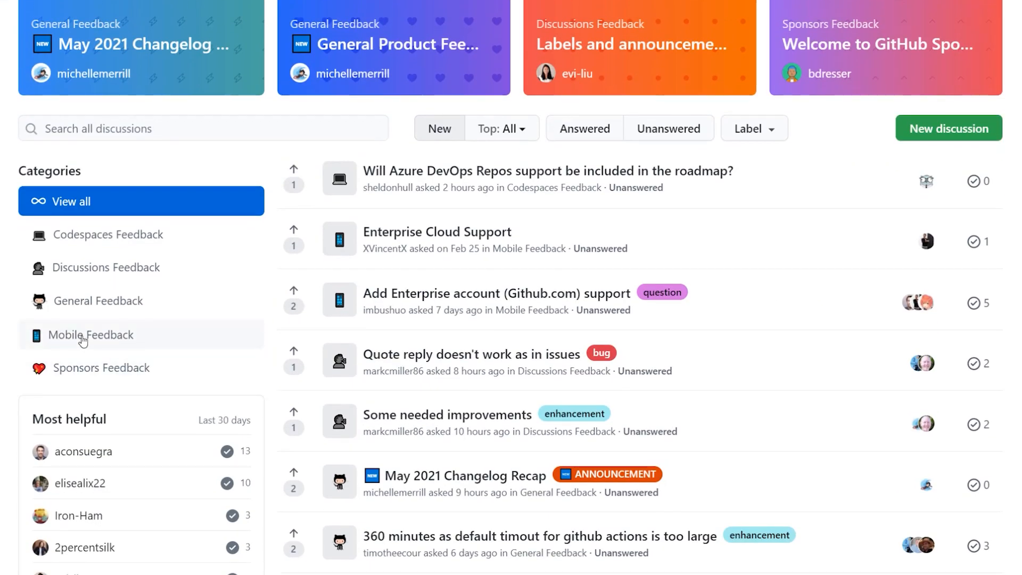
pyautogui.click(91, 334)
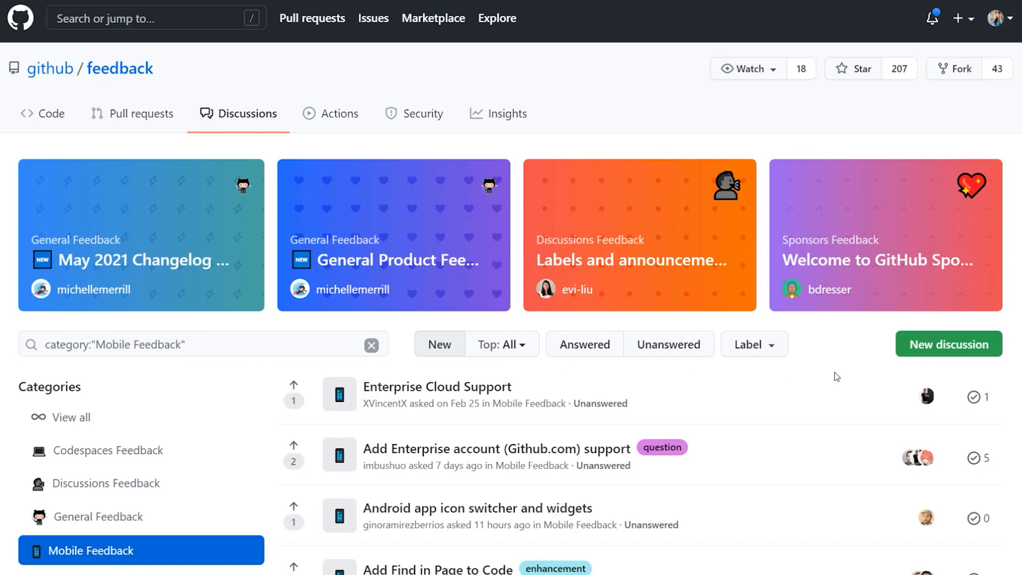
pyautogui.scroll(-3)
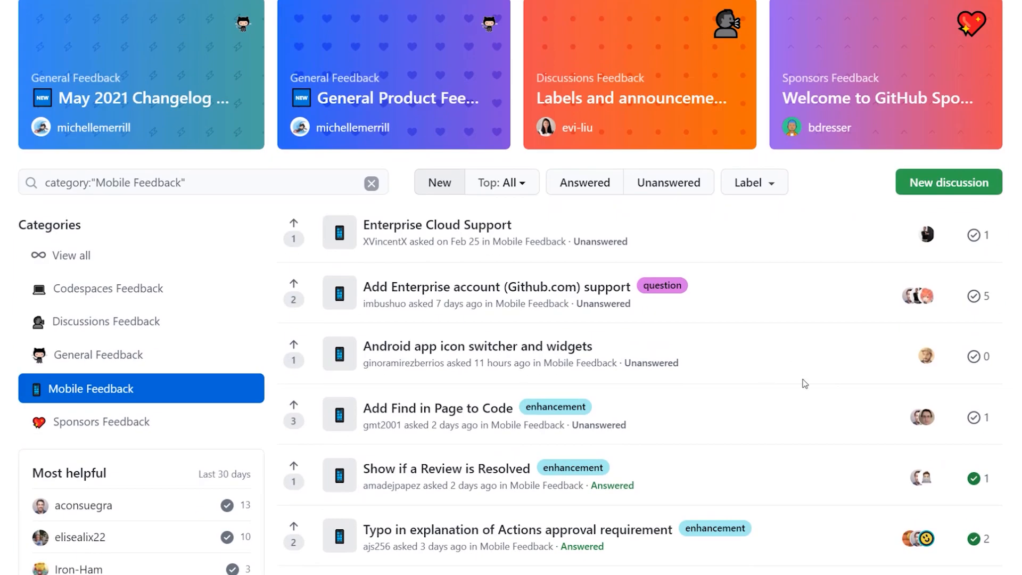
pyautogui.click(947, 182)
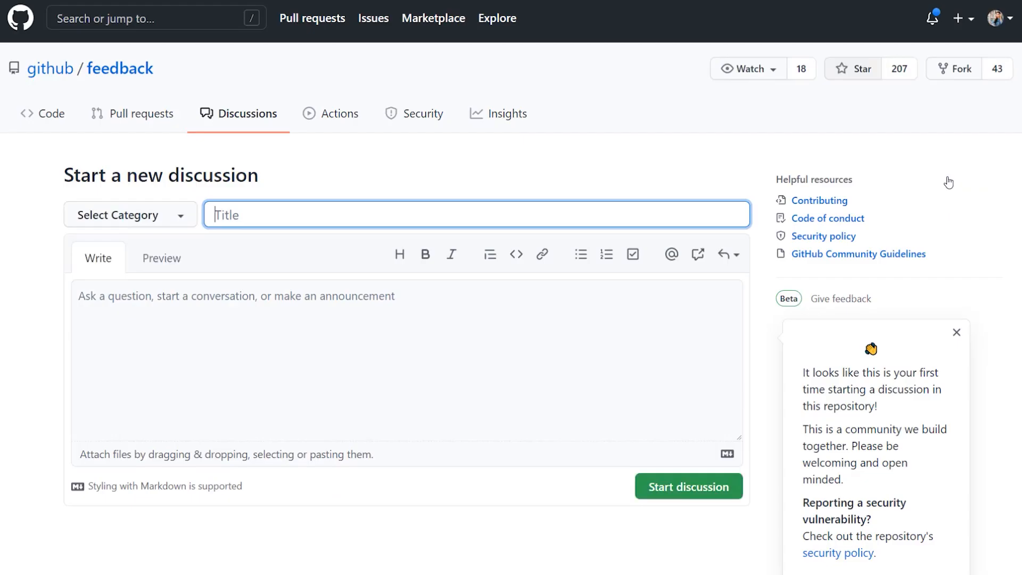